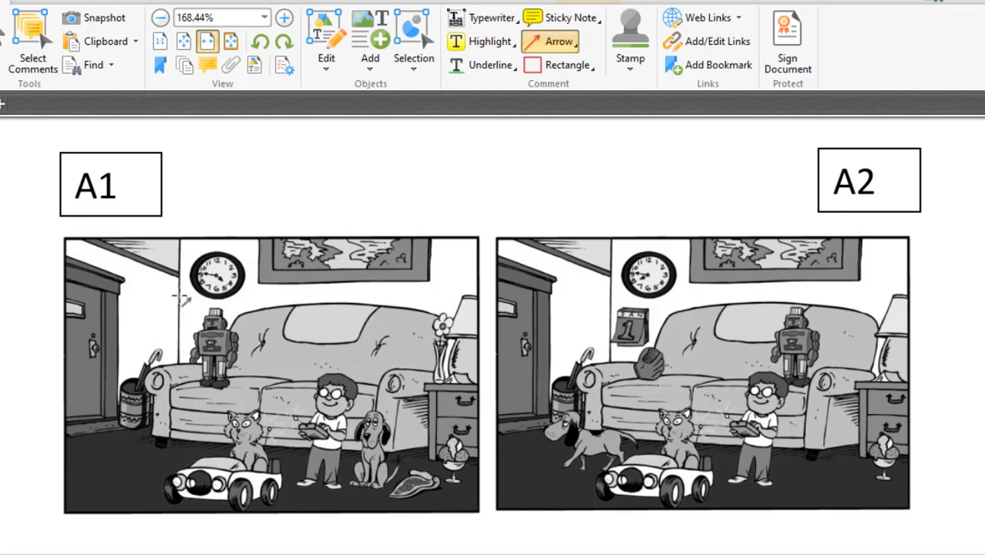
mouse_move(213, 296)
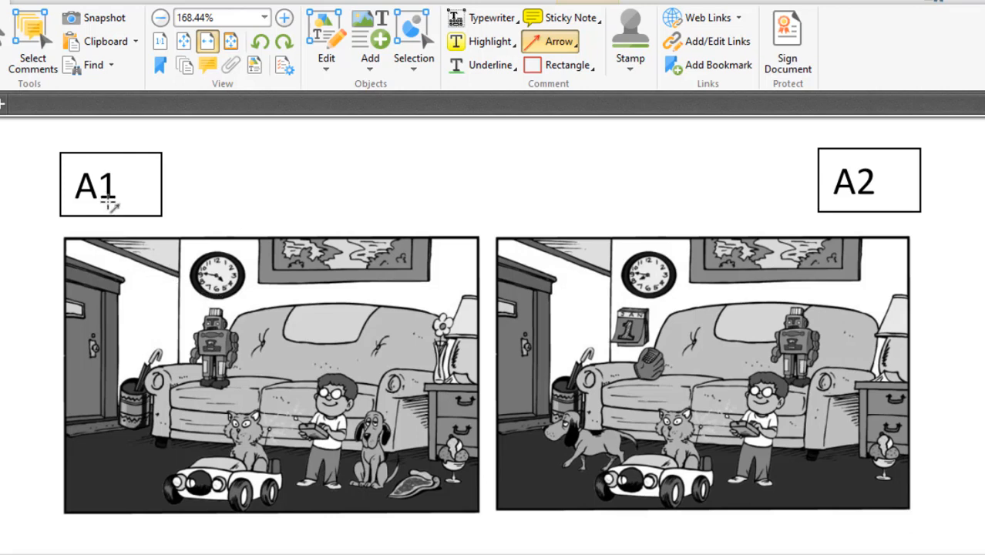
mouse_move(975, 290)
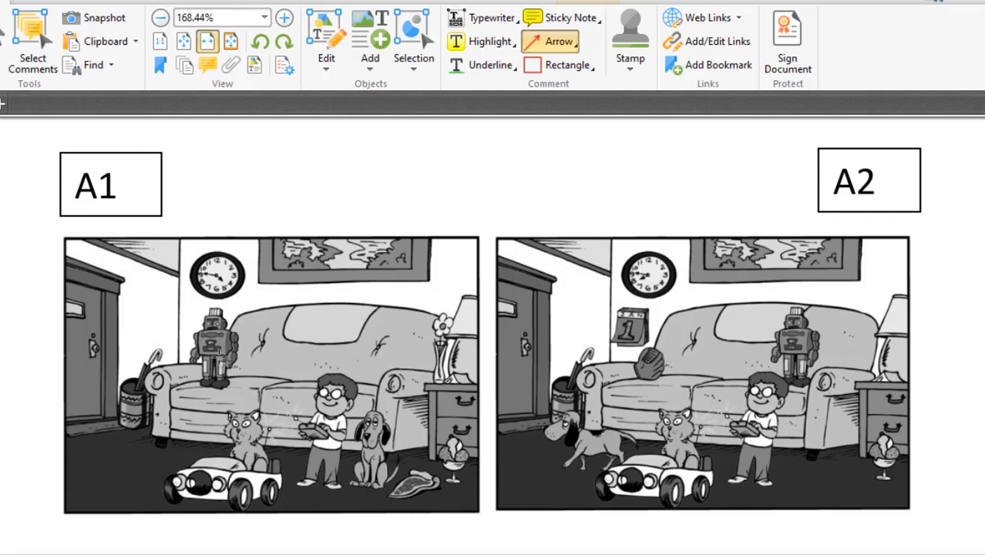
mouse_move(856, 320)
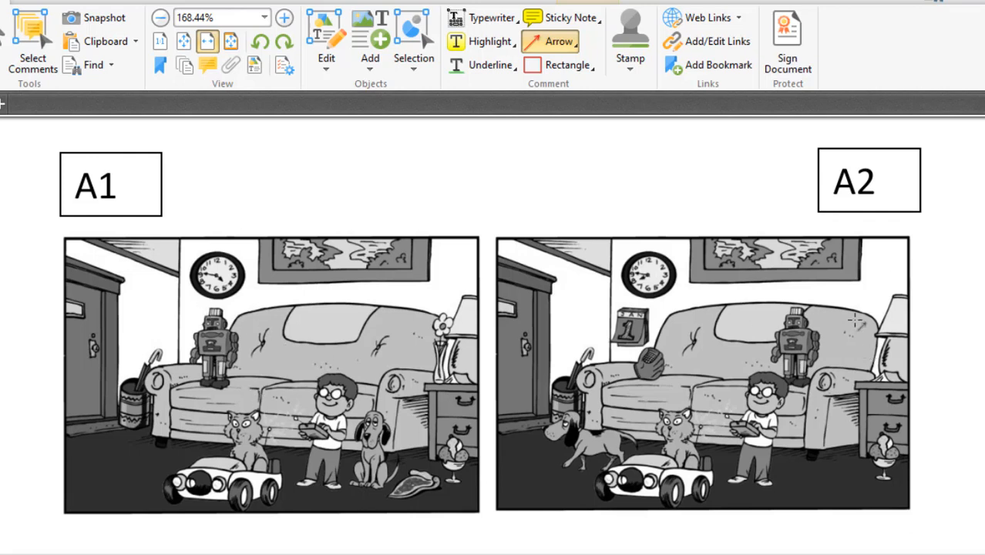
mouse_move(414, 392)
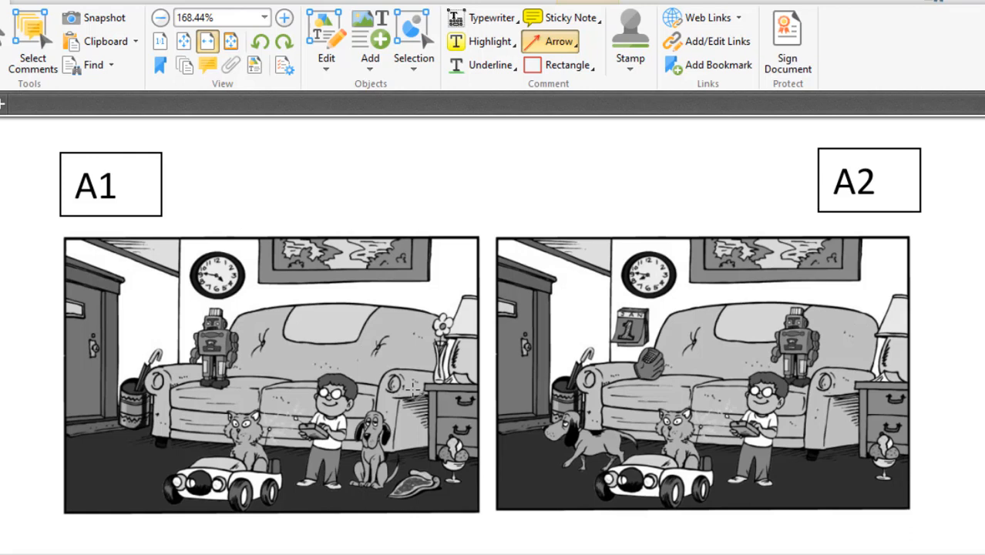
mouse_move(869, 336)
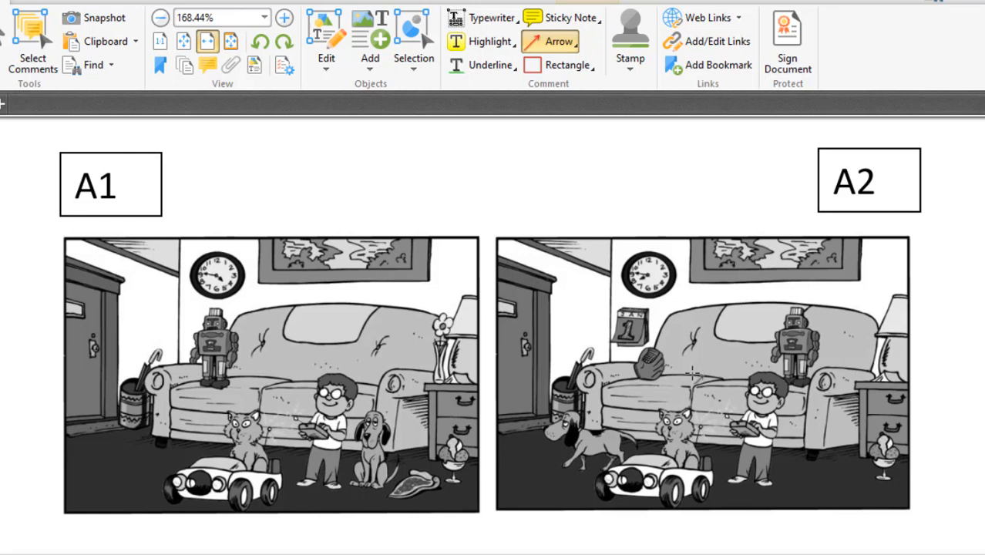
mouse_move(665, 393)
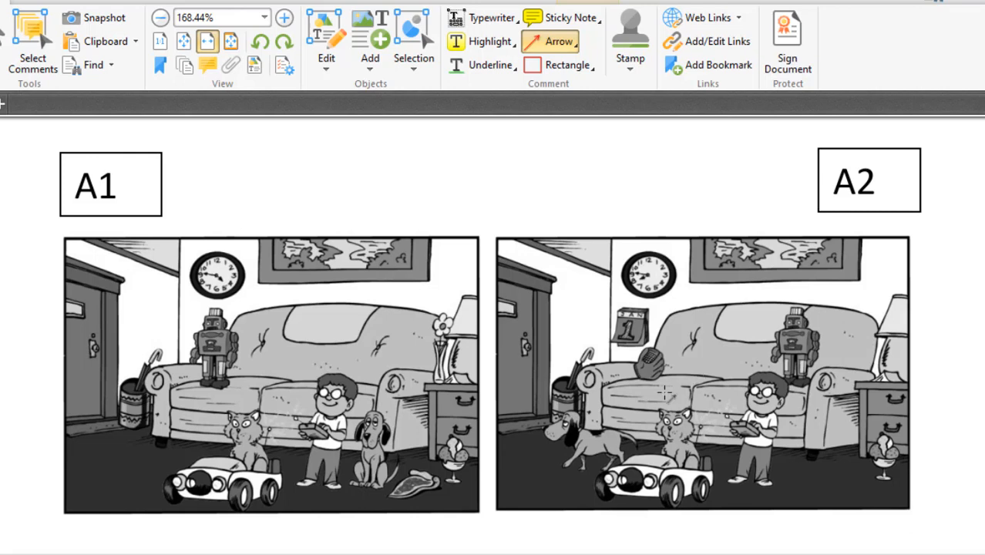
mouse_move(173, 279)
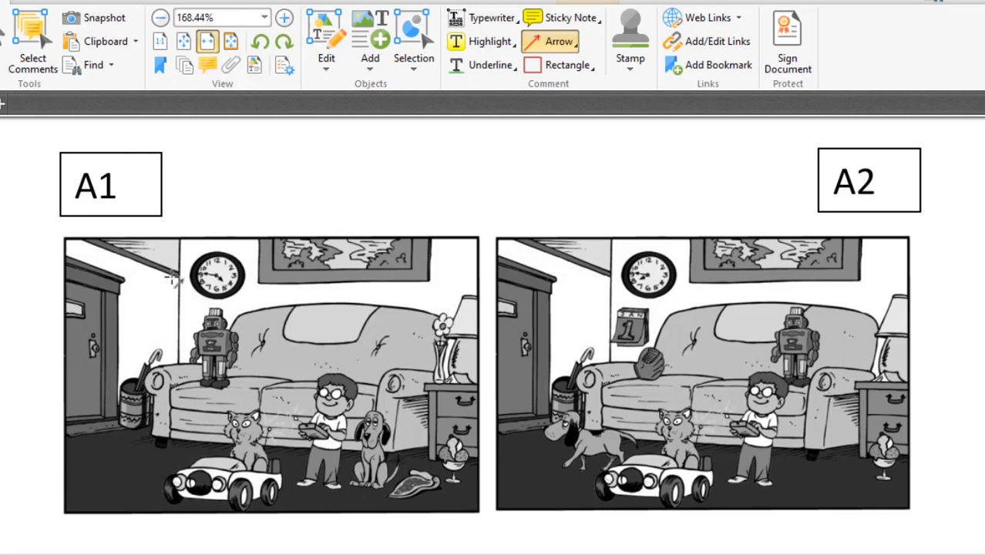
Draw a red arrow pointing at the wall clock to mark that difference
drag(170, 277, 214, 278)
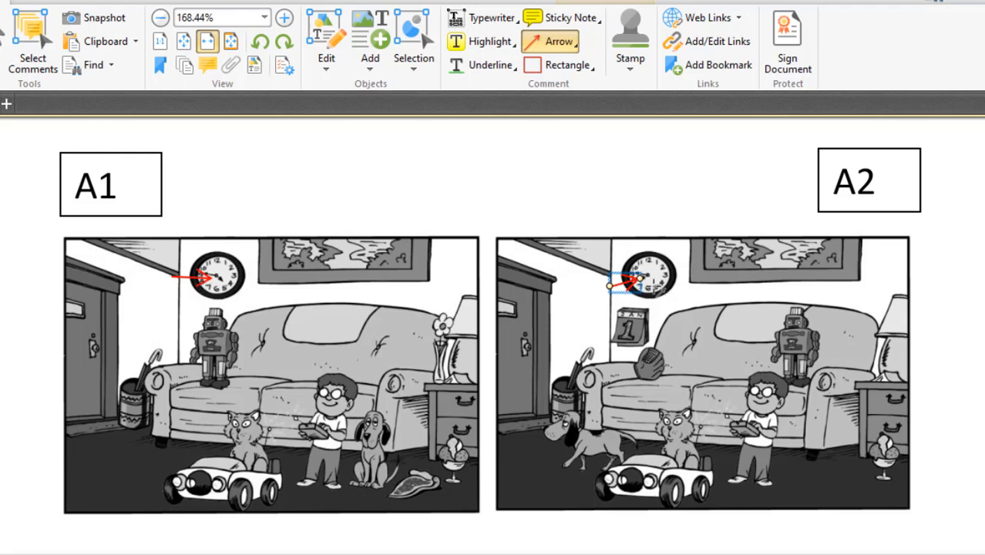
mouse_move(700, 301)
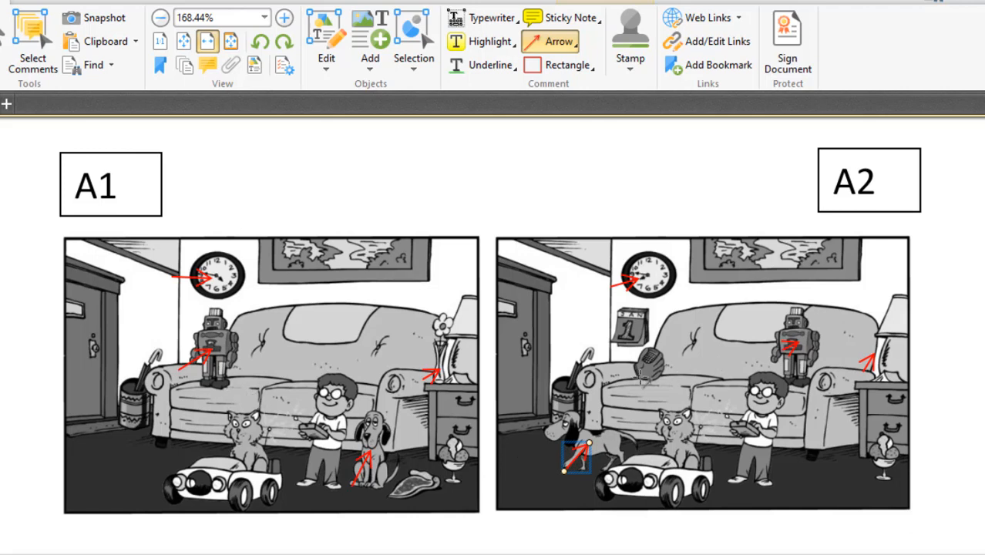
Draw a red arrow marking the object on the couch in picture A2
drag(578, 460, 636, 375)
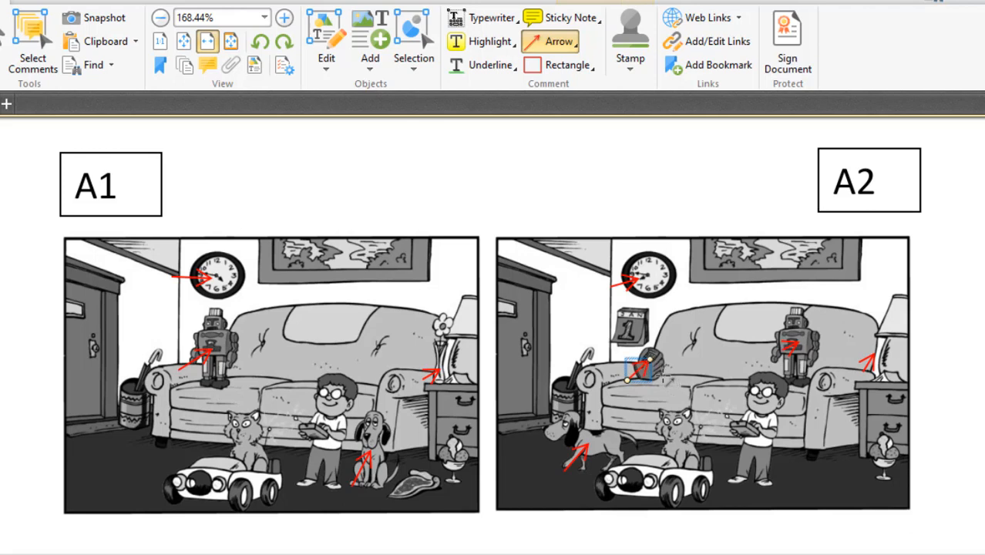
mouse_move(702, 386)
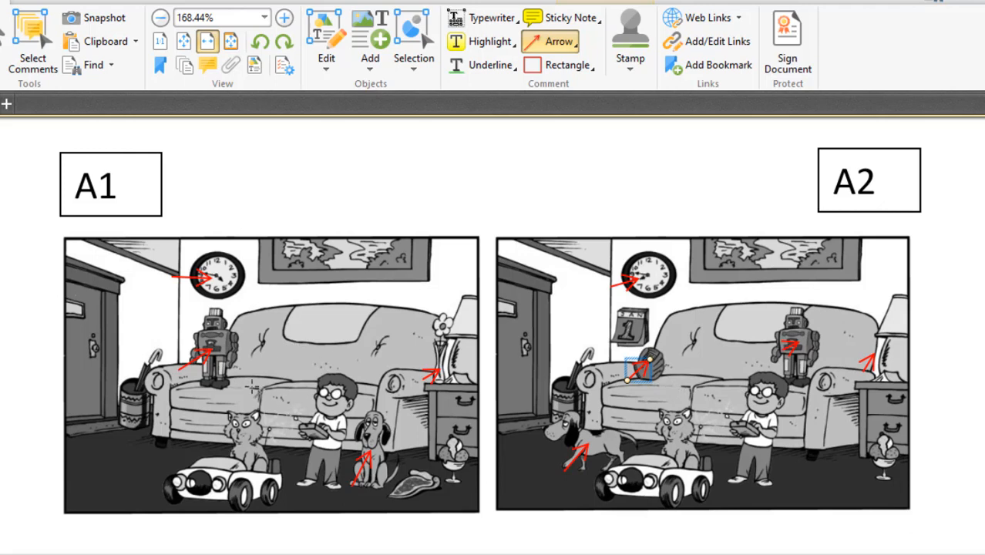
mouse_move(691, 363)
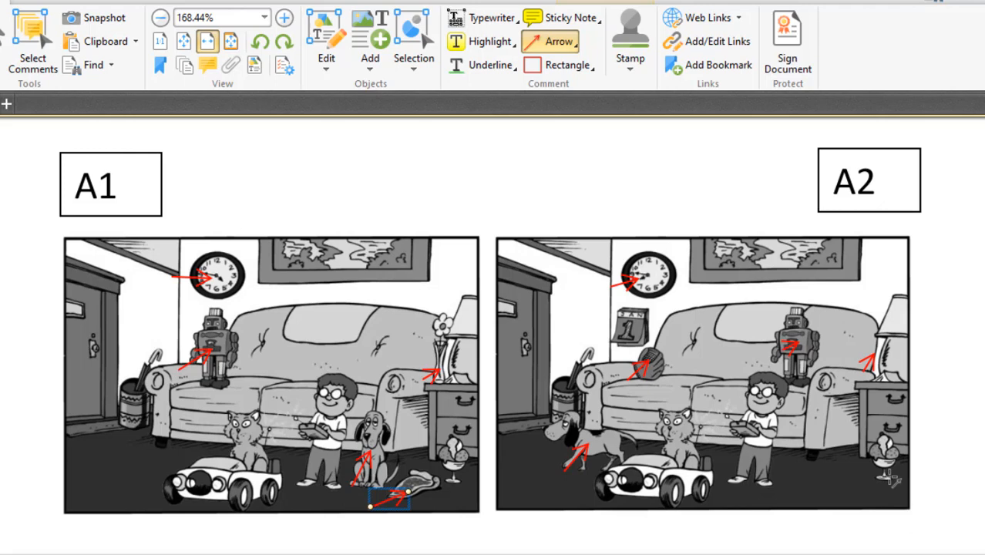
mouse_move(805, 484)
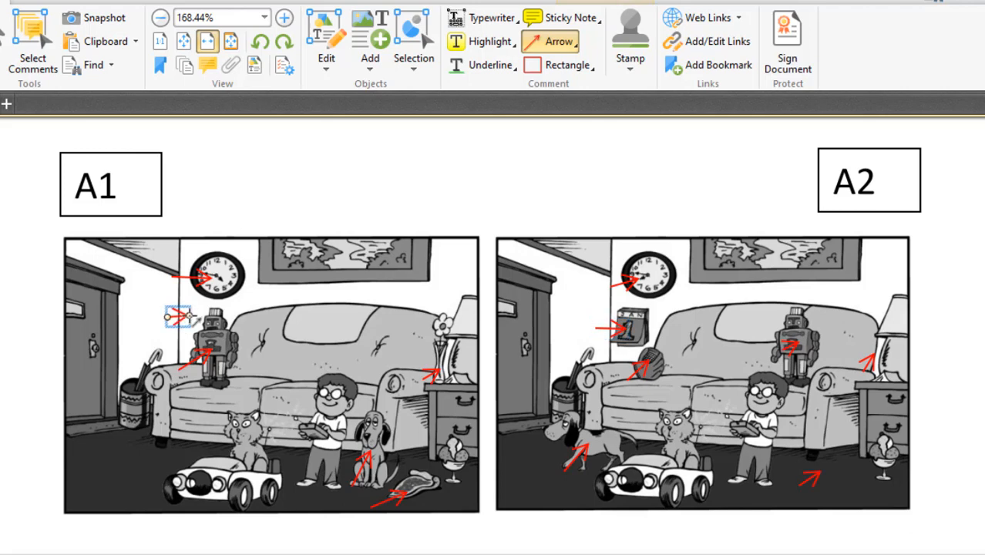
mouse_move(300, 322)
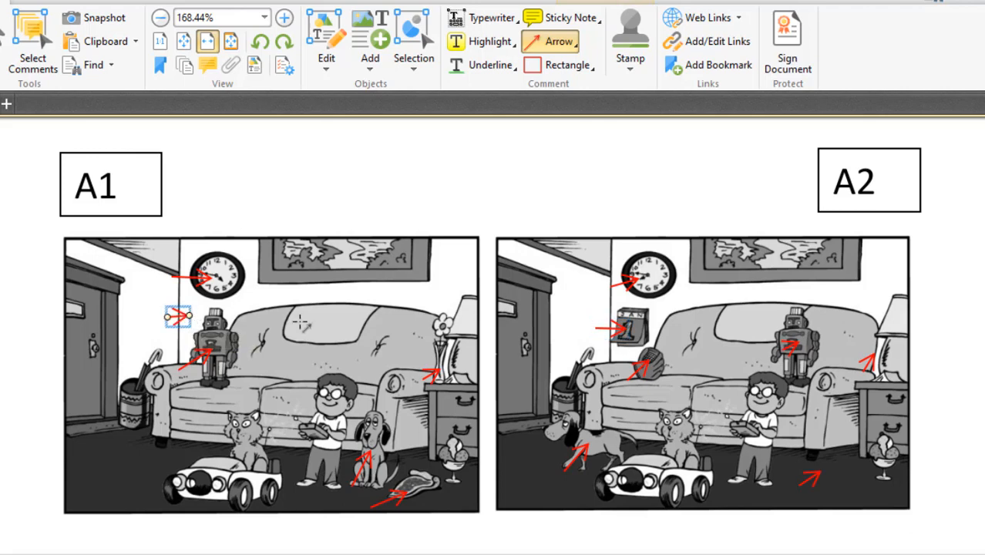